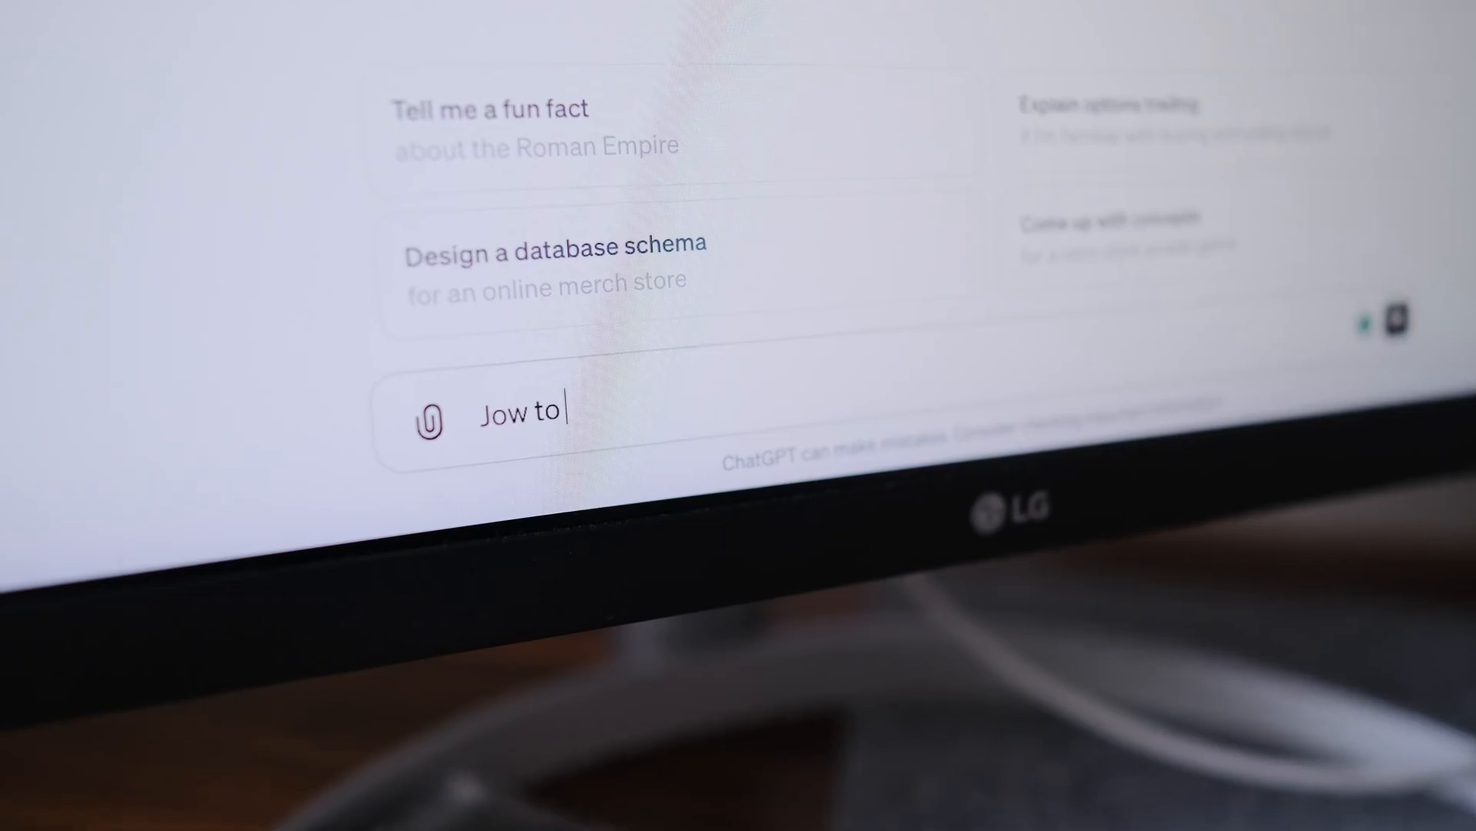
{"action": "type", "text": "use"}
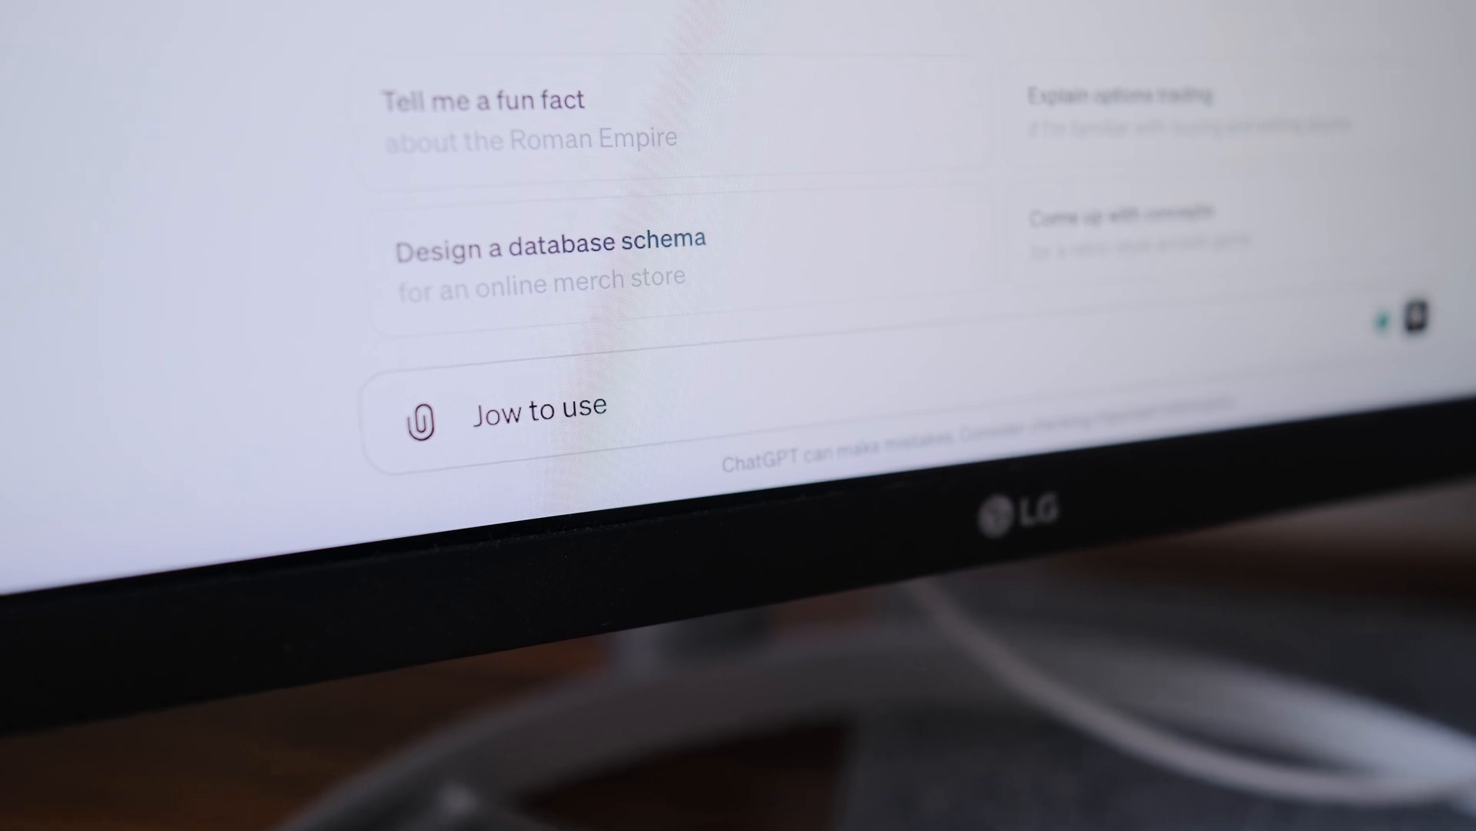
{"action": "type", "text": "GPT as"}
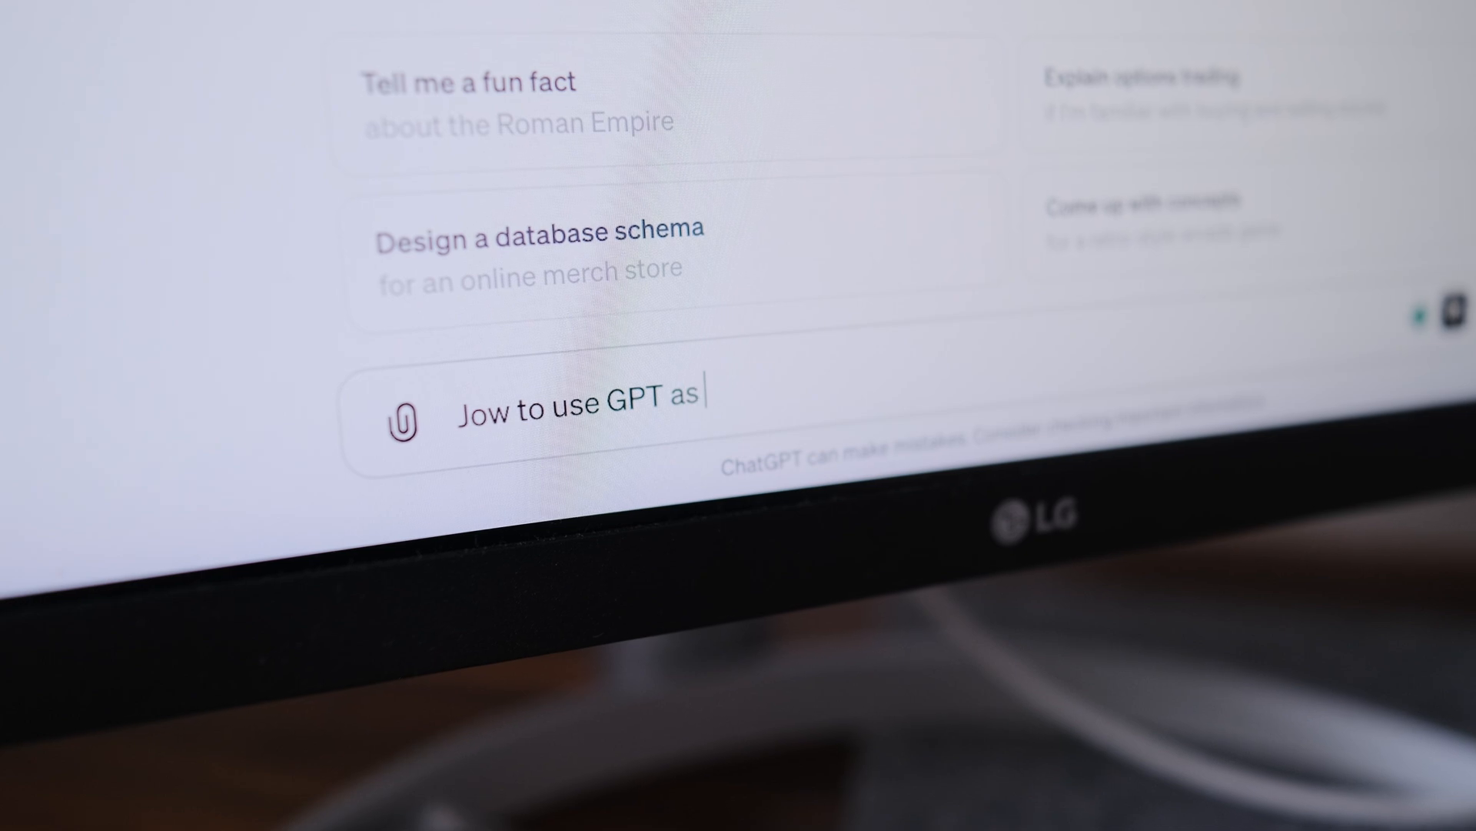
{"action": "type", "text": "a pro"}
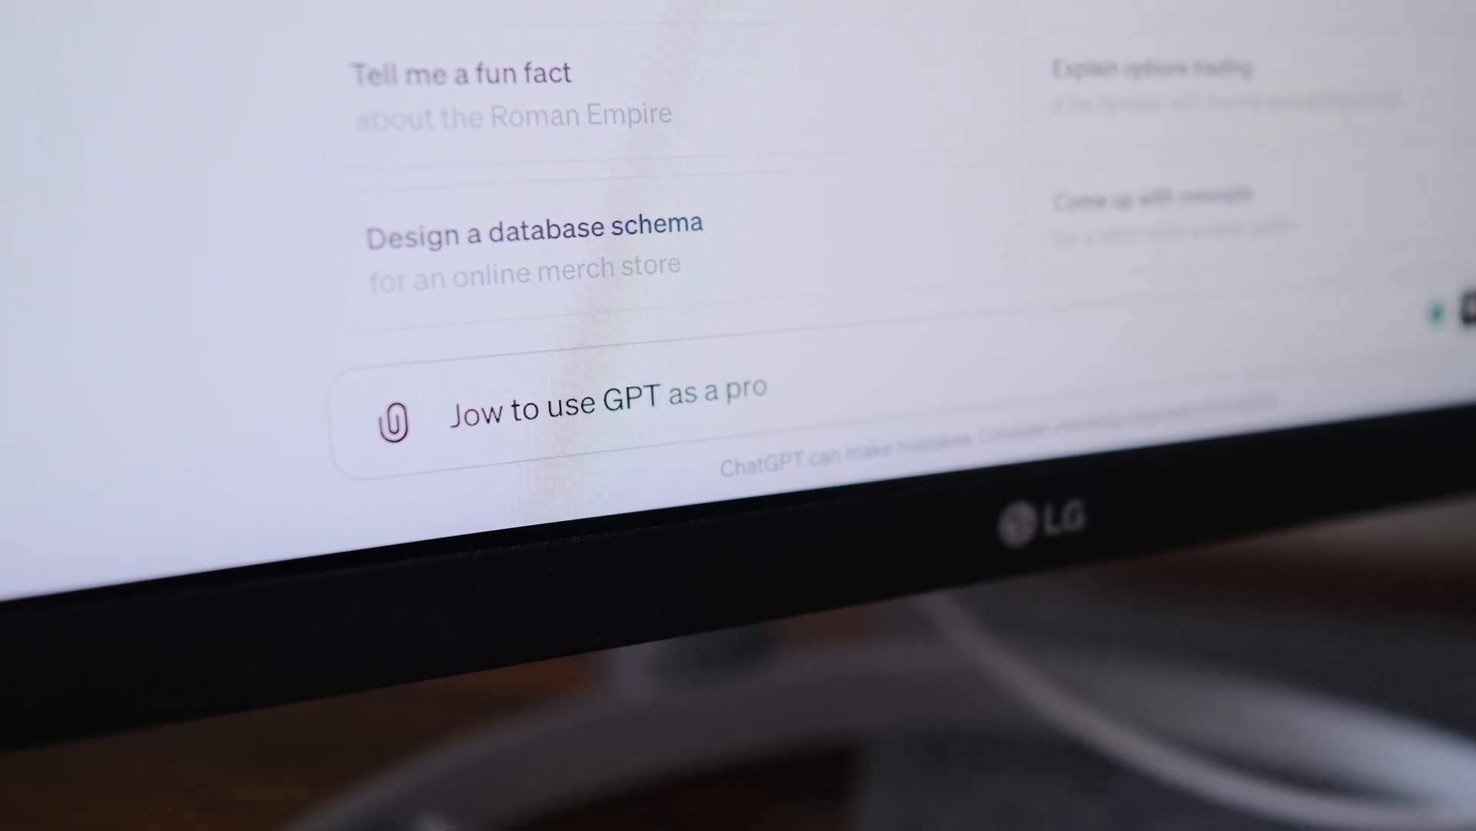